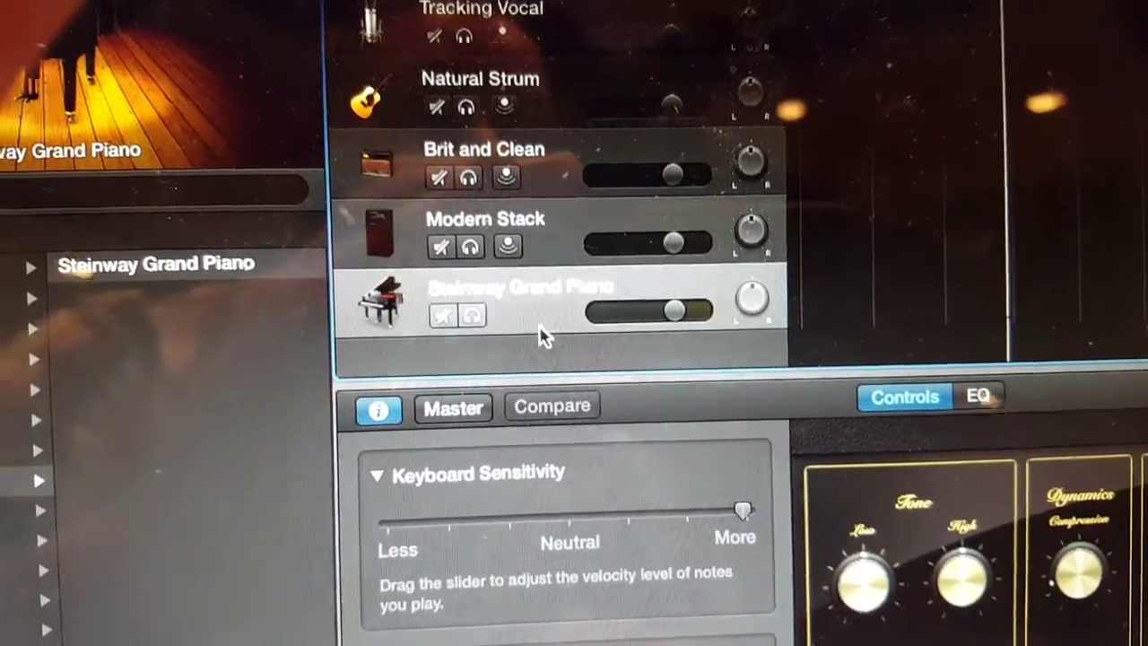
- Enable Show Record Enable from the track header's Track Header Components menu
right_click(540, 335)
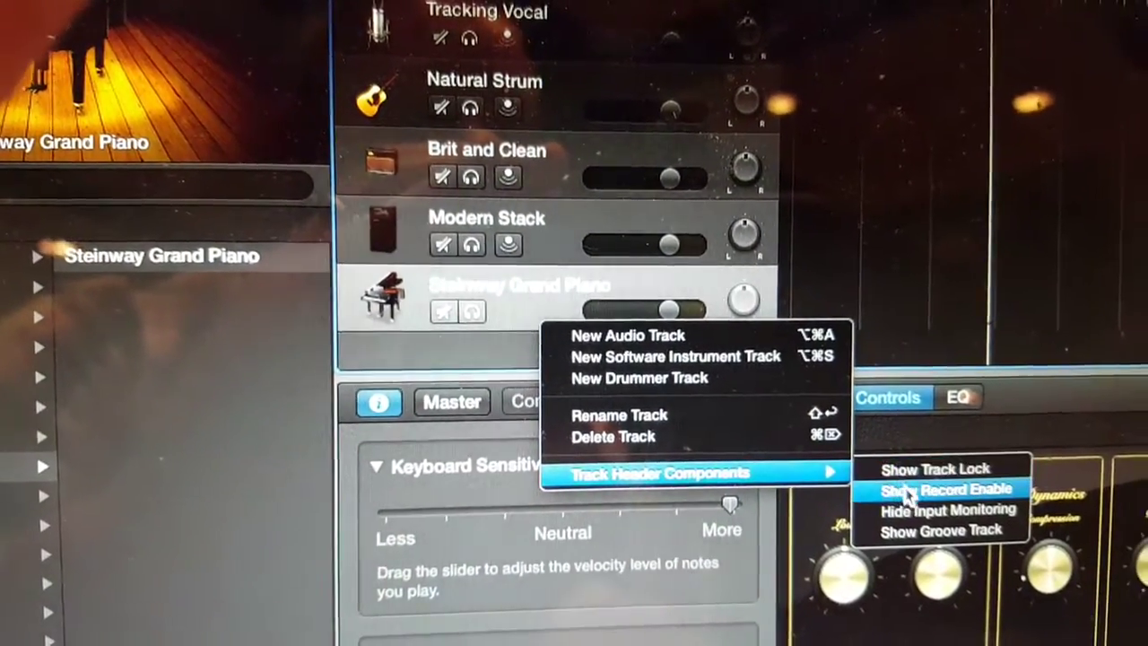
click(939, 488)
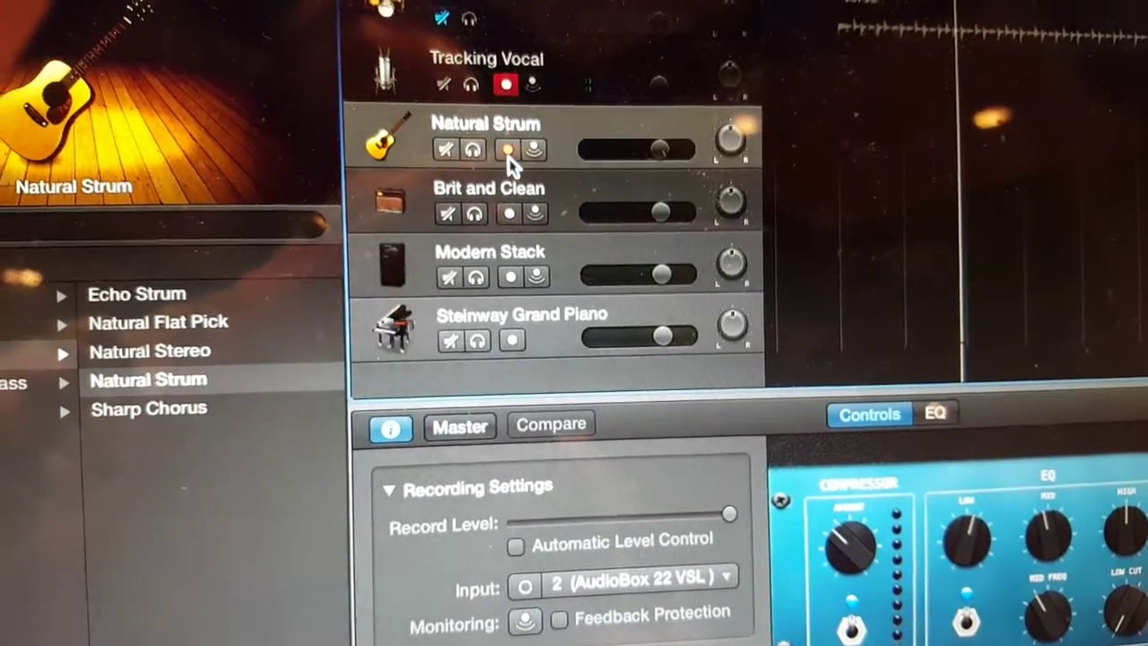
- Arm the Natural Strum track's record-enable button so it records with Tracking Vocal
click(506, 147)
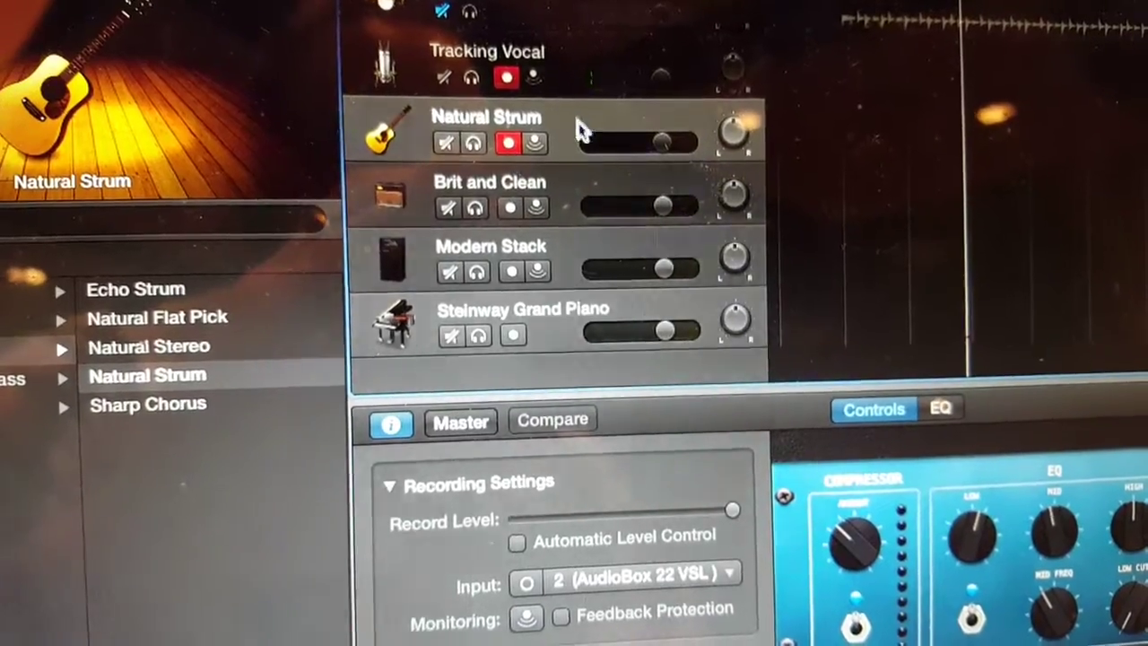